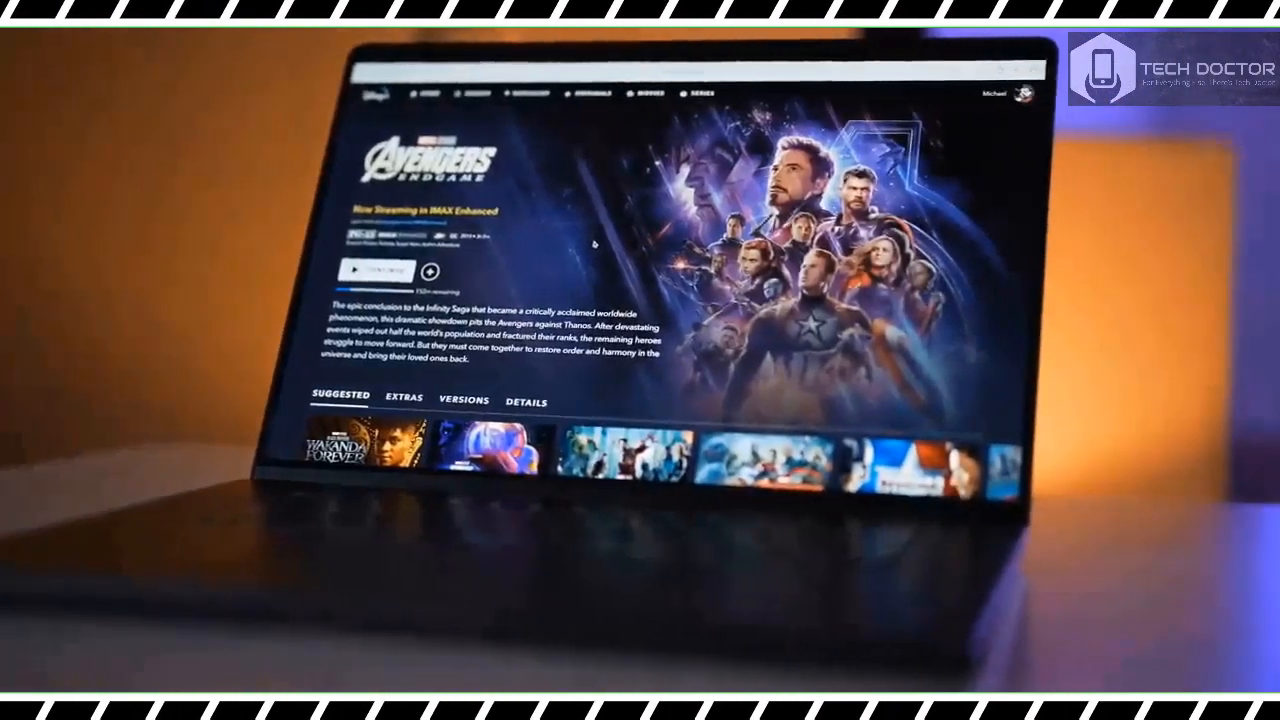
pyautogui.click(376, 270)
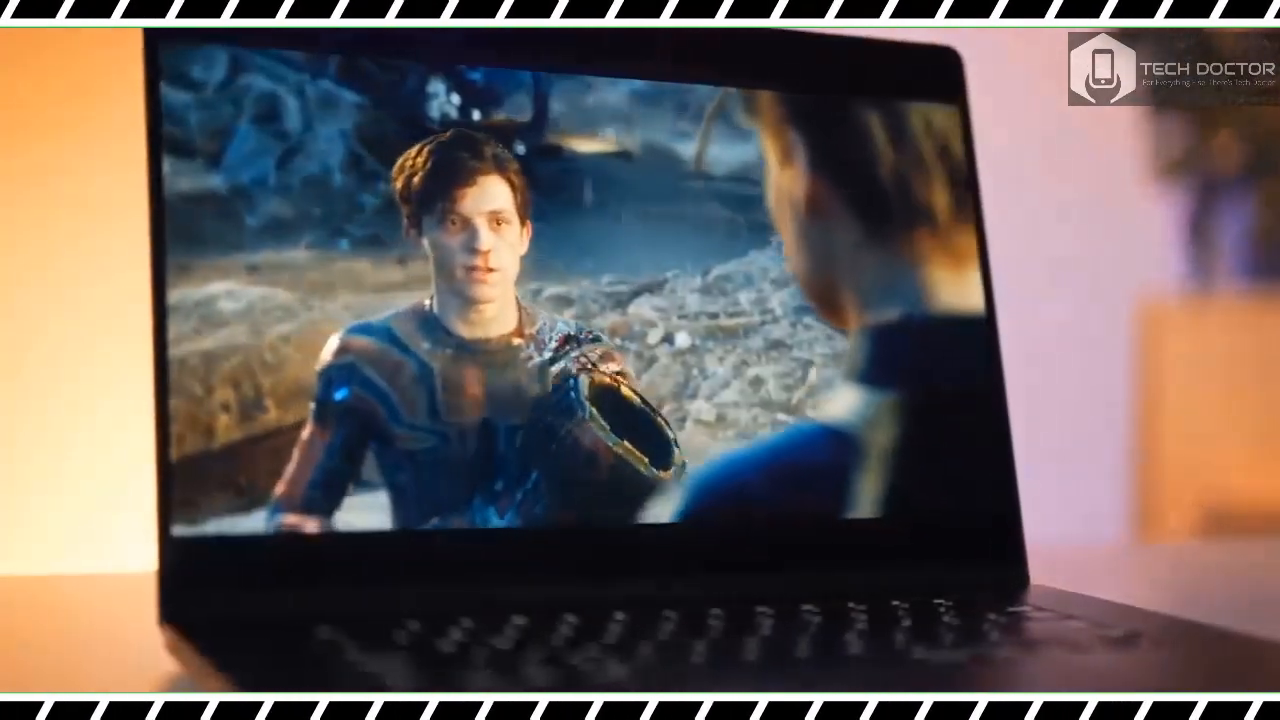